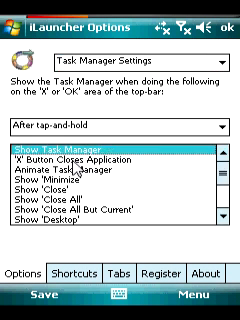
- Save the Task Manager tap-and-hold settings and return to the Today screen
click(224, 8)
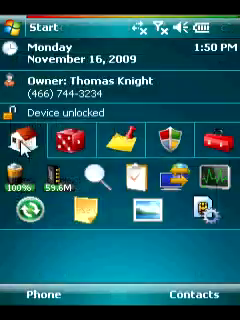